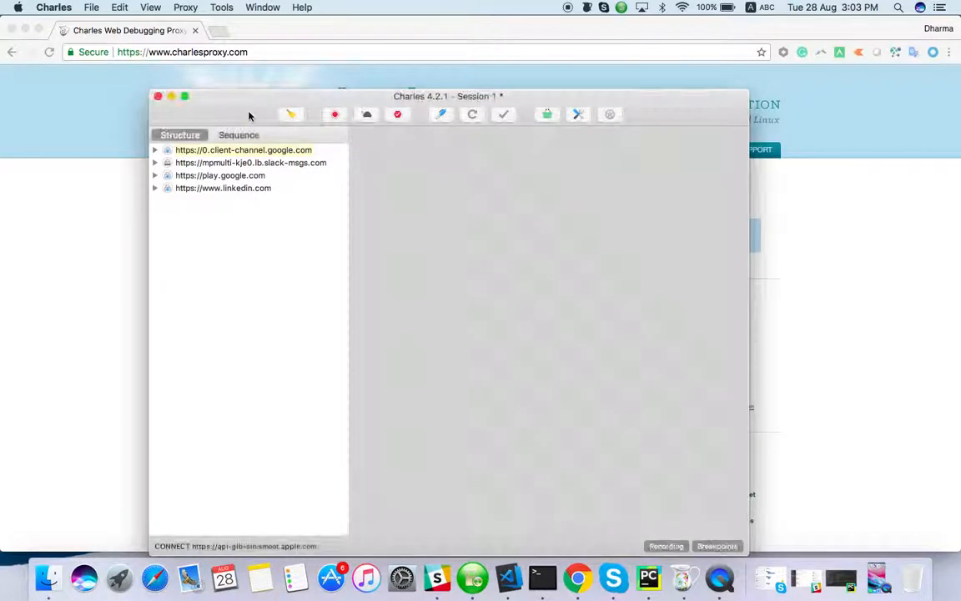
Load justdial.com in a new Chrome tab so its traffic reaches the Charles session
left_click(250, 162)
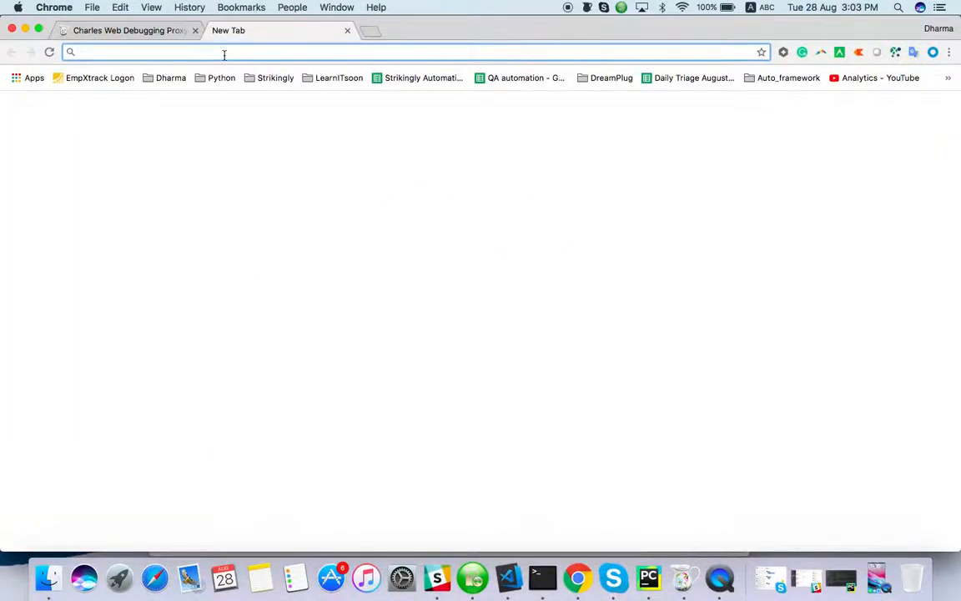
type("justdail")
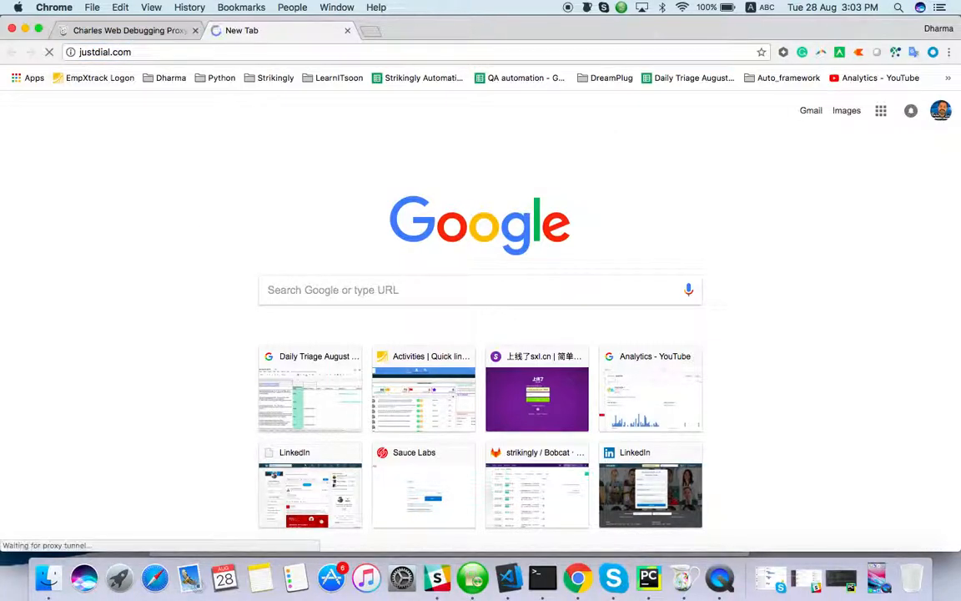
left_click(682, 578)
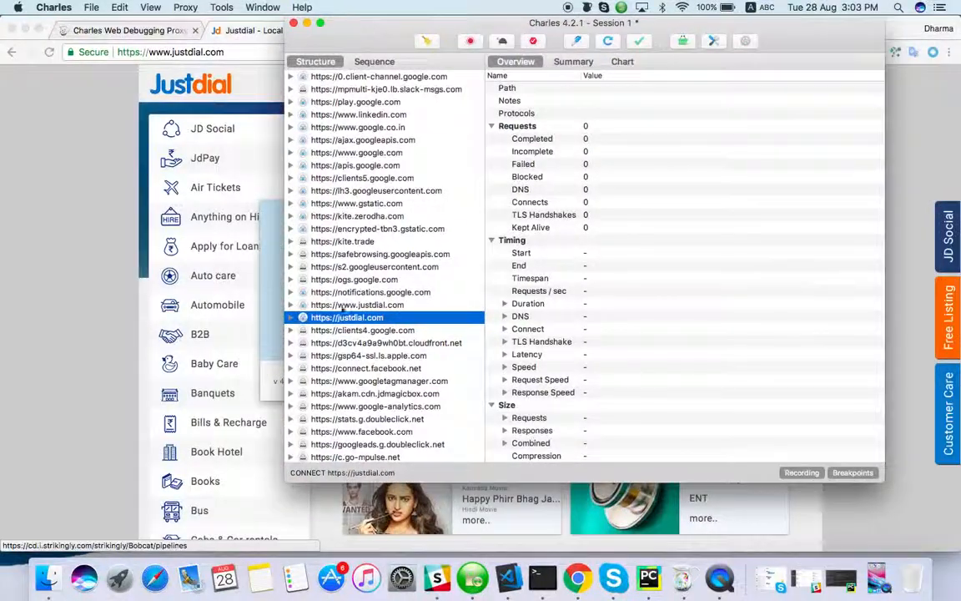
left_click(291, 317)
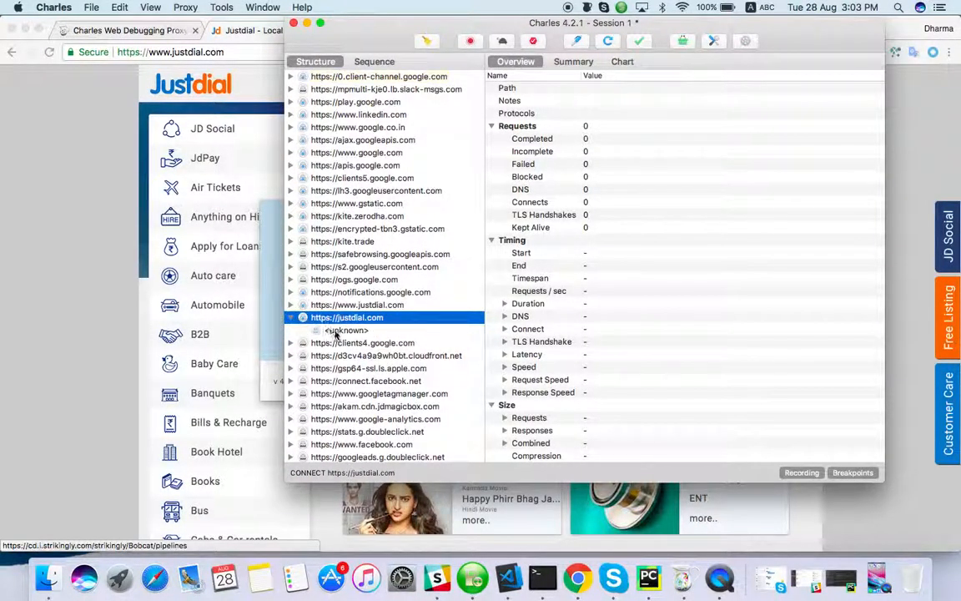
left_click(347, 330)
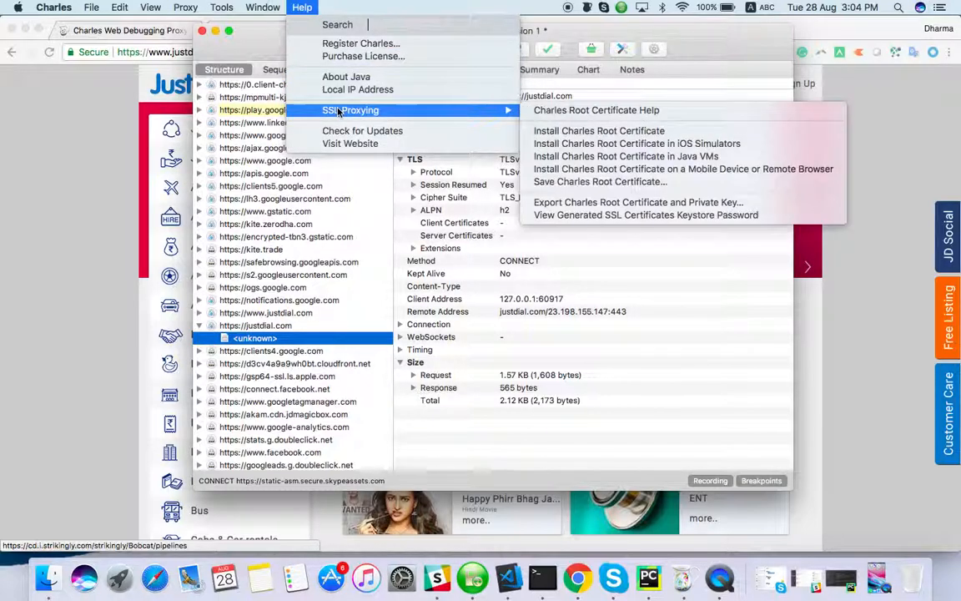
mouse_move(597, 130)
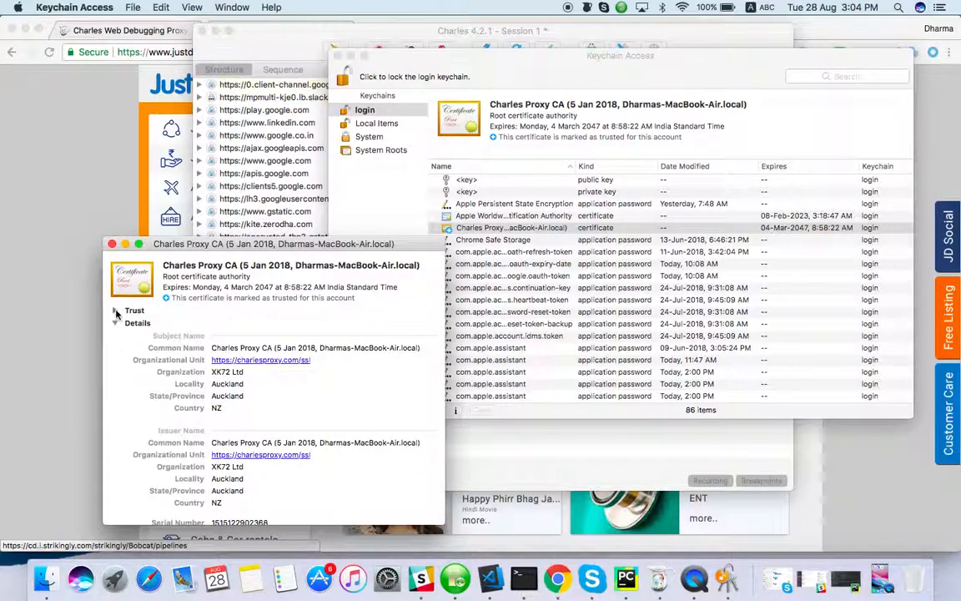
Set the Charles Proxy CA root certificate to Always Trust in its Trust settings
left_click(134, 309)
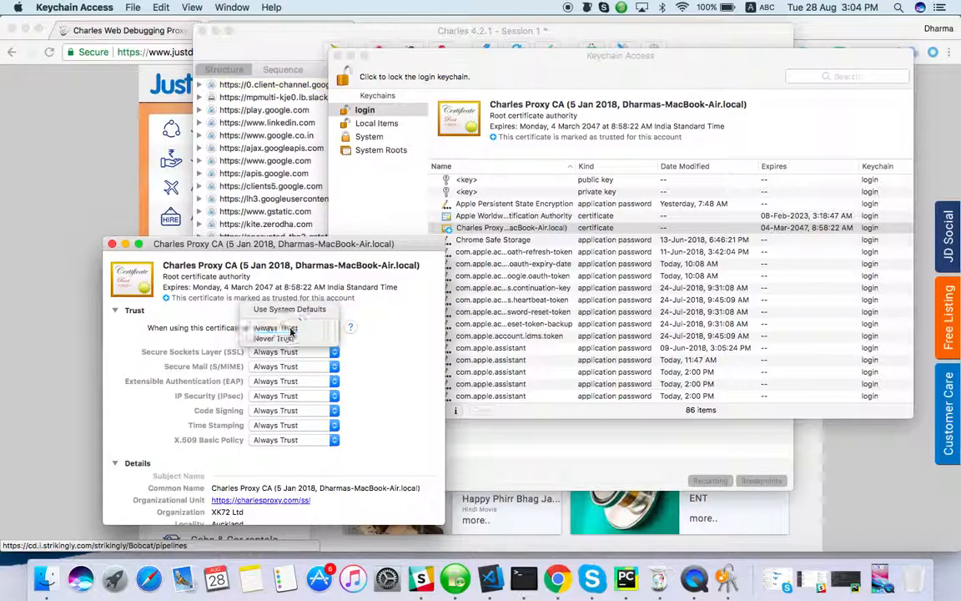
left_click(292, 327)
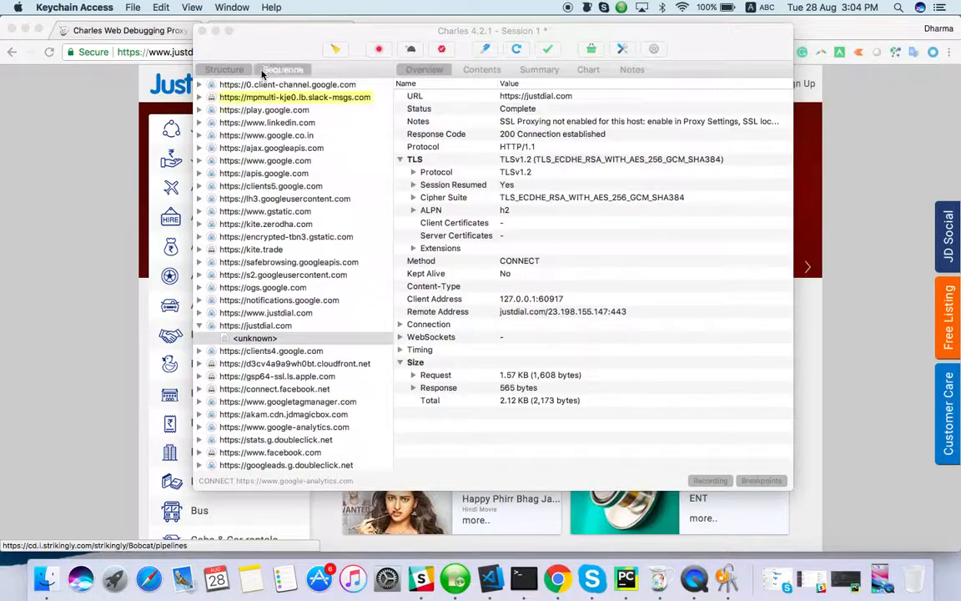
Start adding a new location in Proxy > SSL Proxying Settings next to *.flipkart.com
left_click(185, 6)
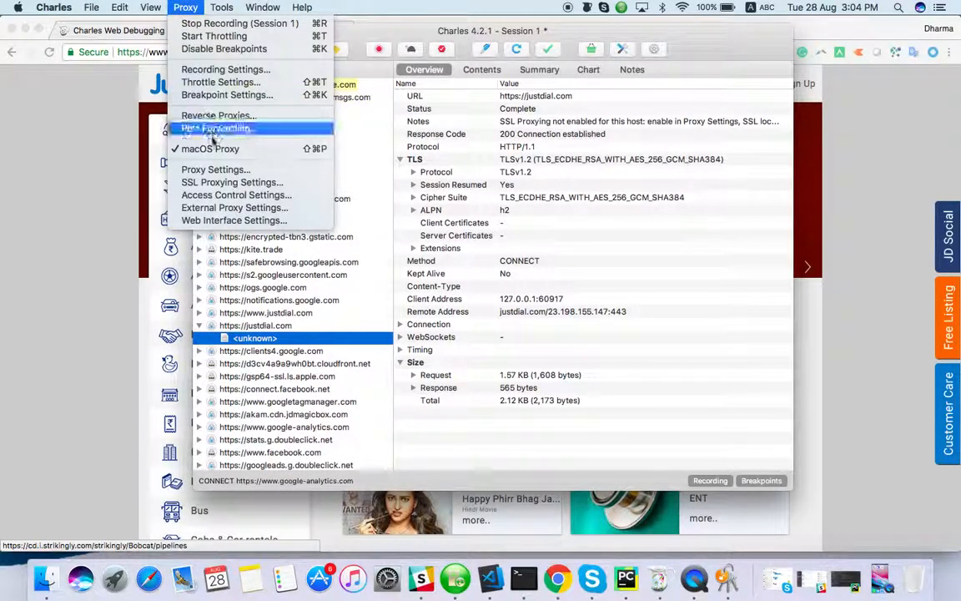
left_click(232, 181)
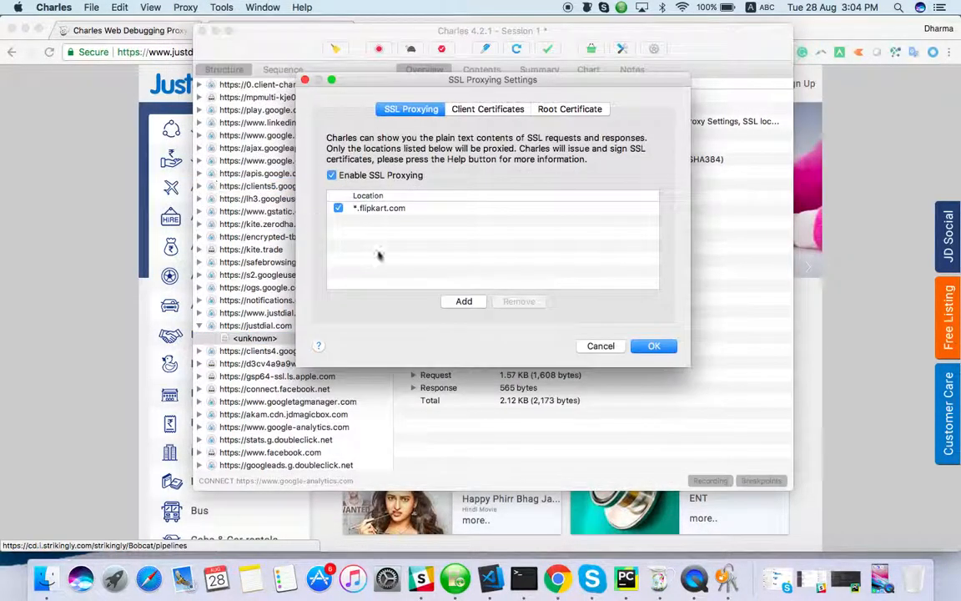
mouse_move(374, 206)
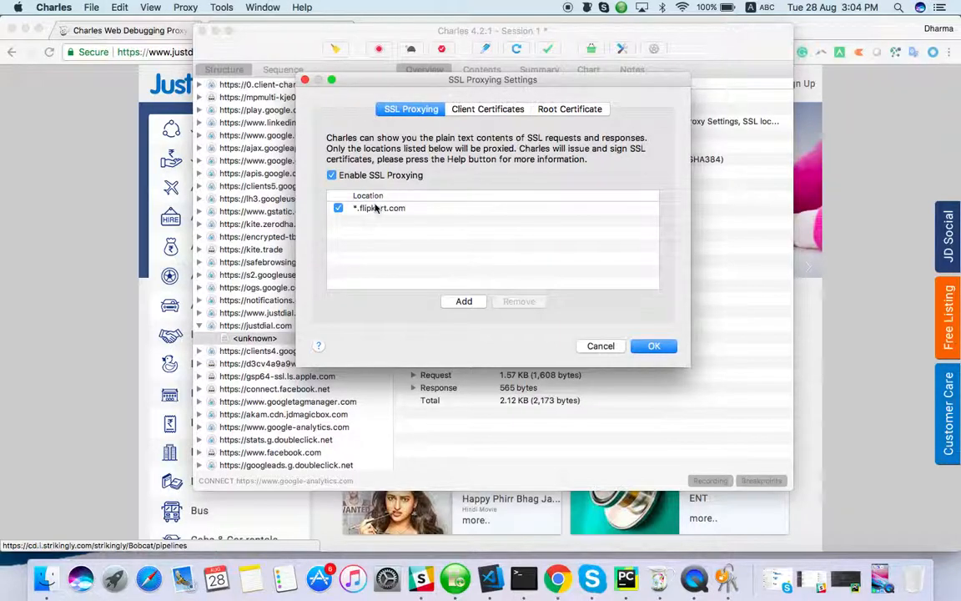
left_click(379, 207)
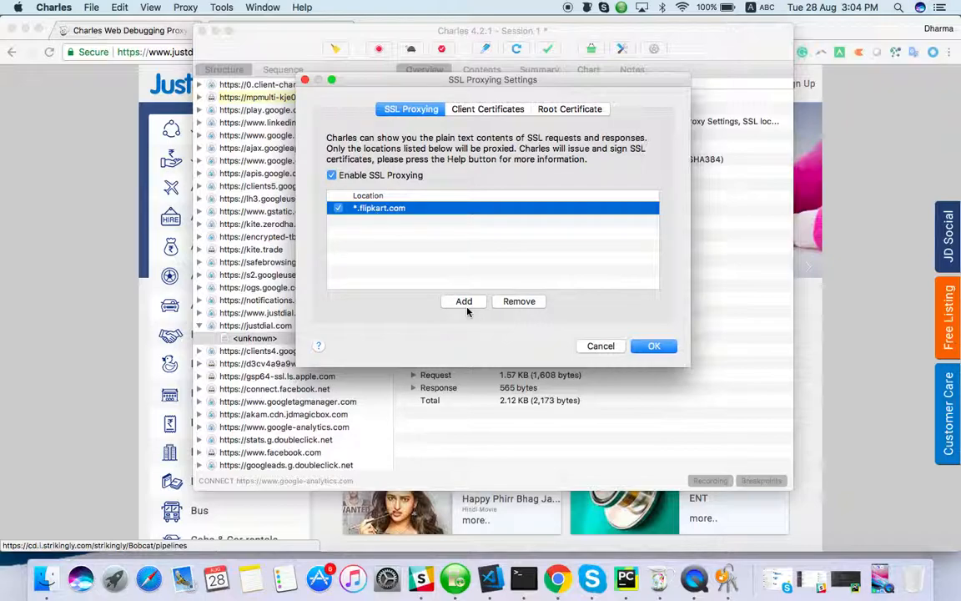
left_click(464, 300)
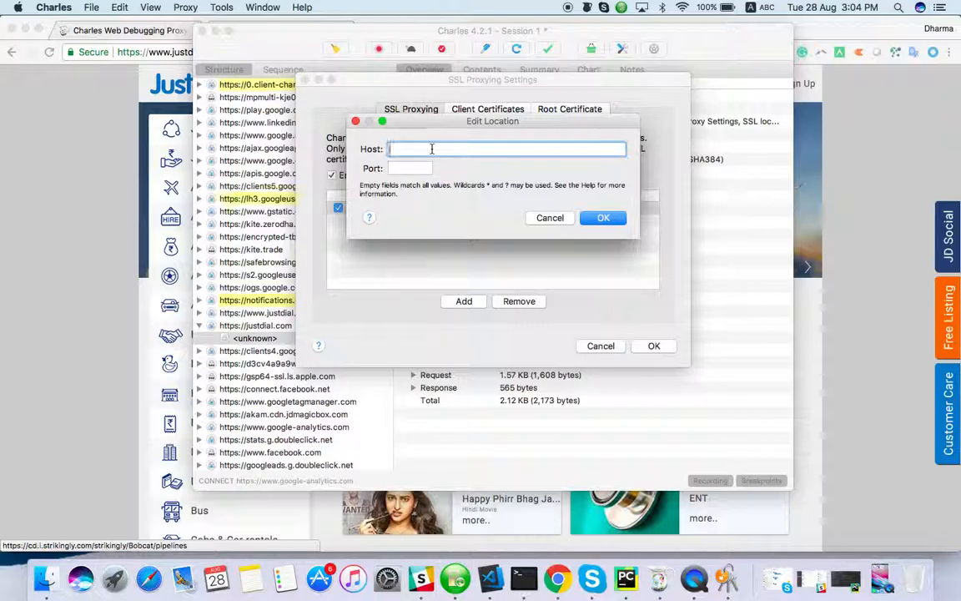
Enter the wildcard host *.justdial.com, correcting the misspelling, and confirm the location
type("*.ju")
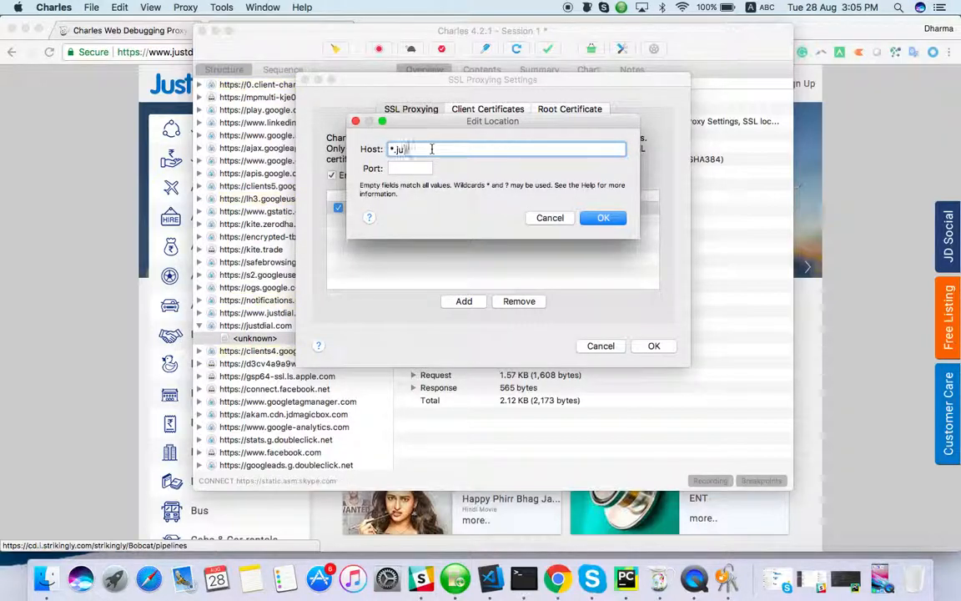
type("stdail.com")
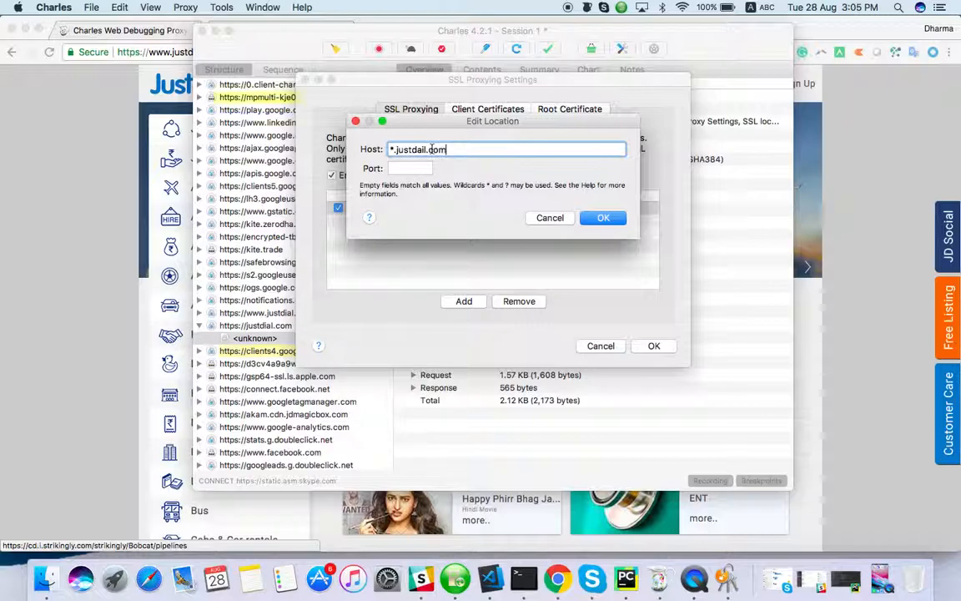
key("backspace")
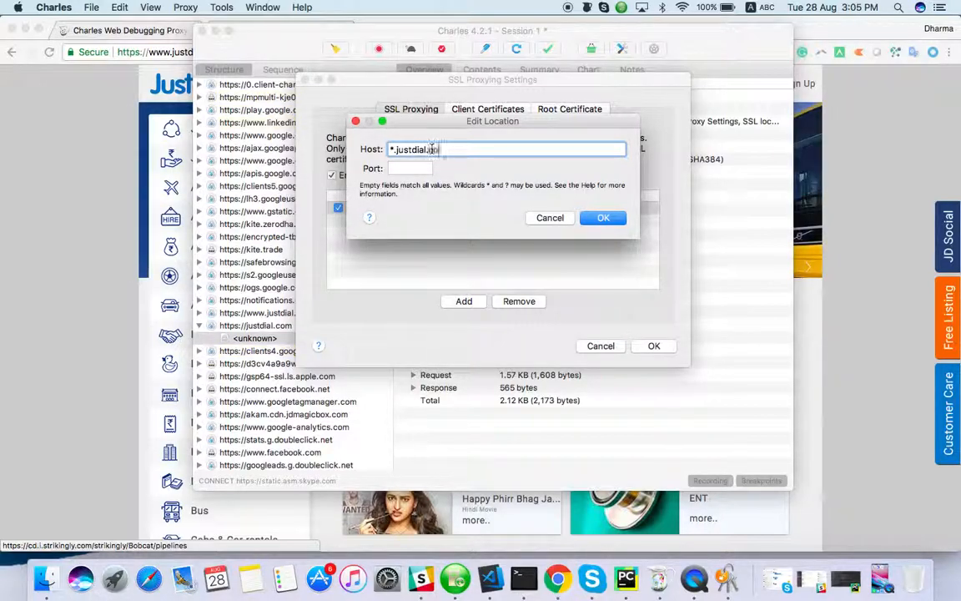
left_click(604, 217)
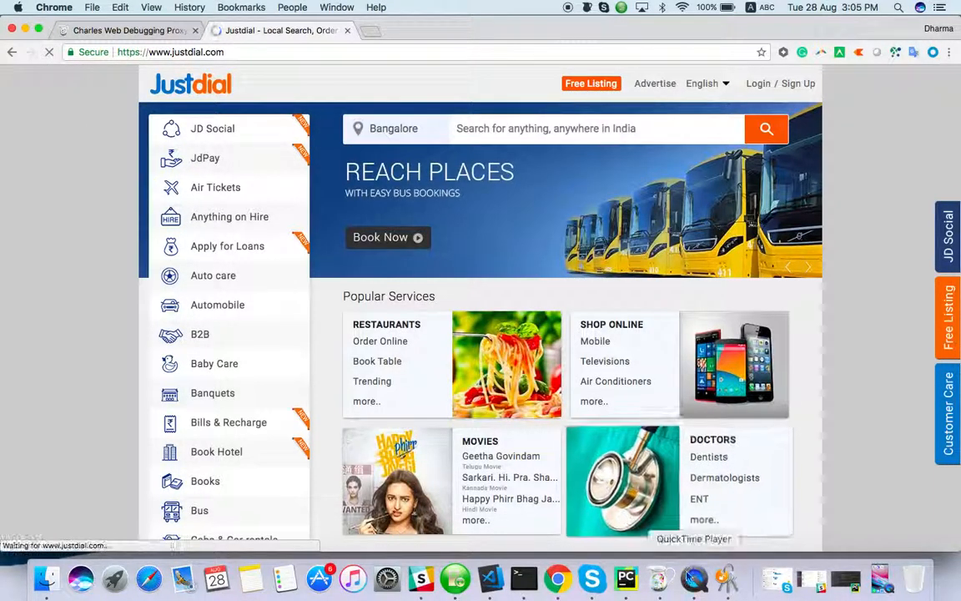
left_click(694, 578)
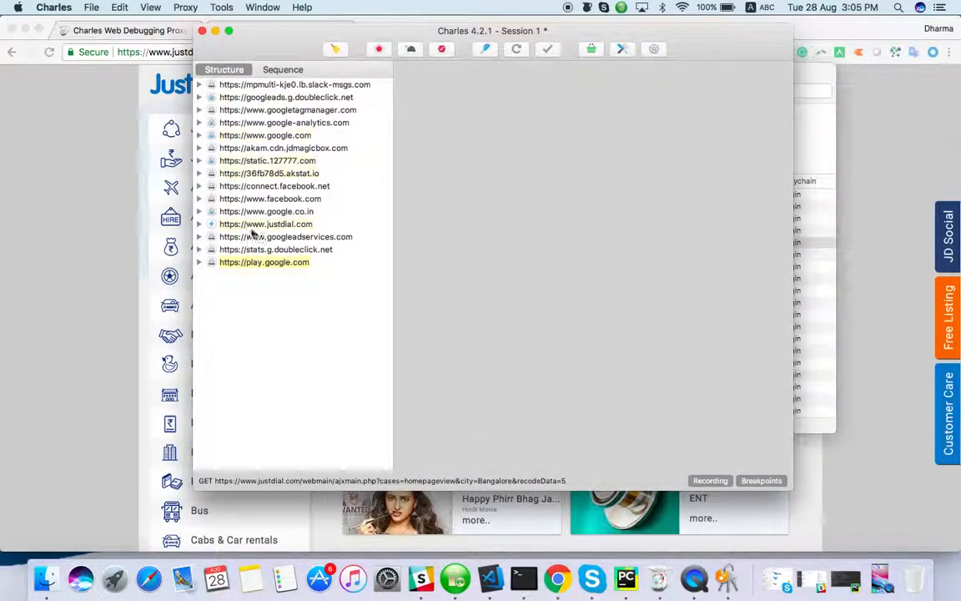
left_click(266, 224)
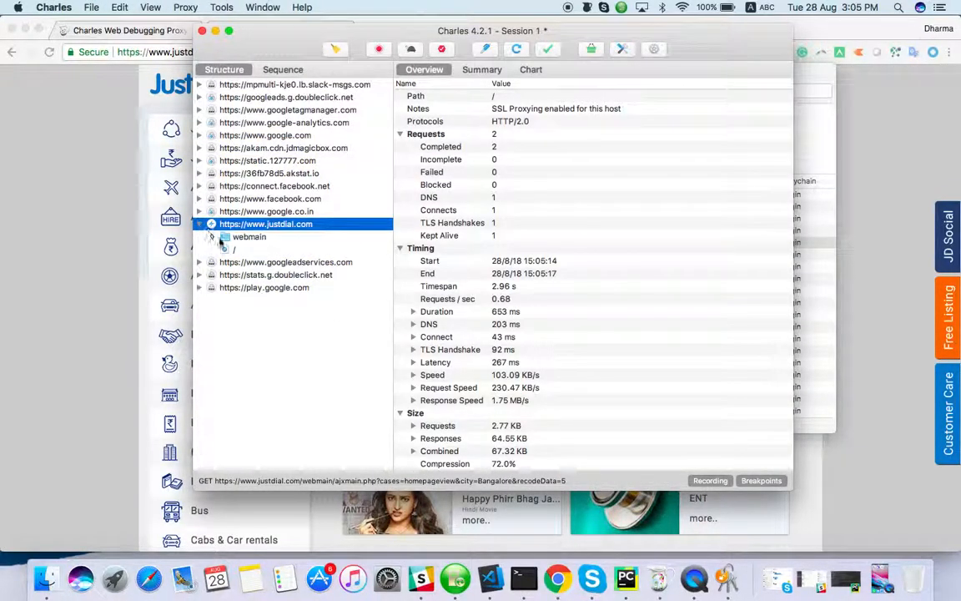
left_click(248, 237)
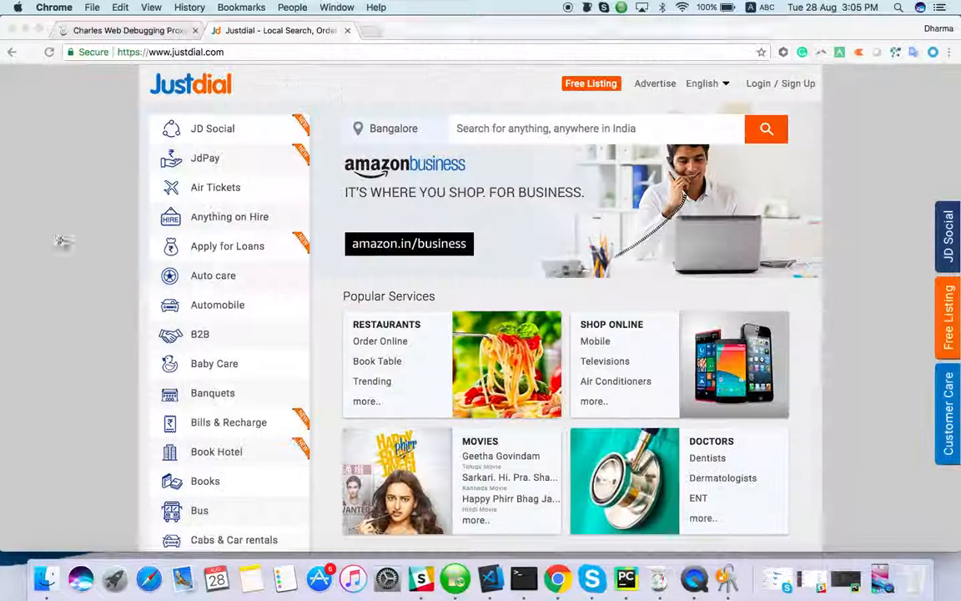
Enter the mobile number in the Justdial login popup and request an OTP
left_click(758, 84)
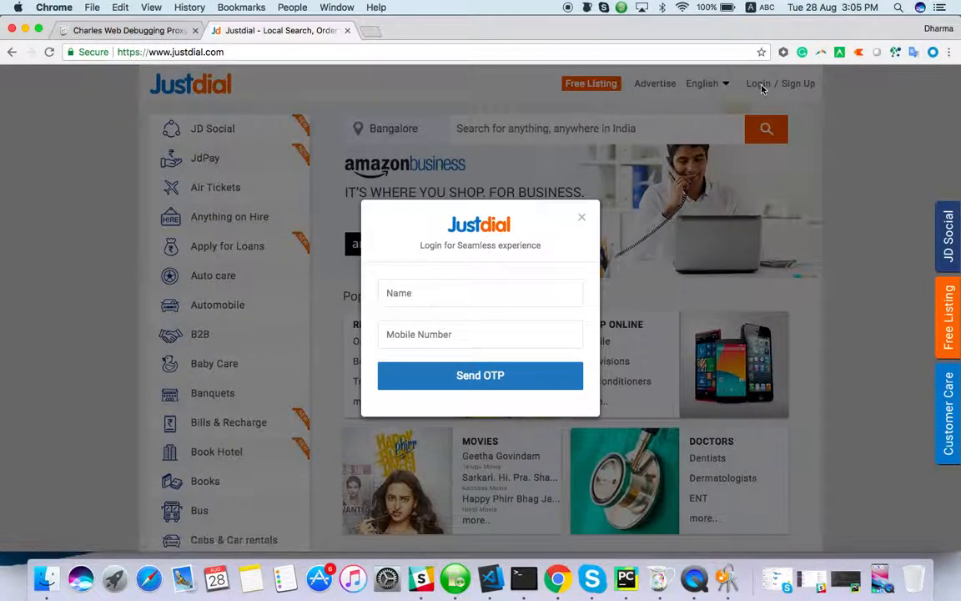
left_click(480, 294)
type("Dharma")
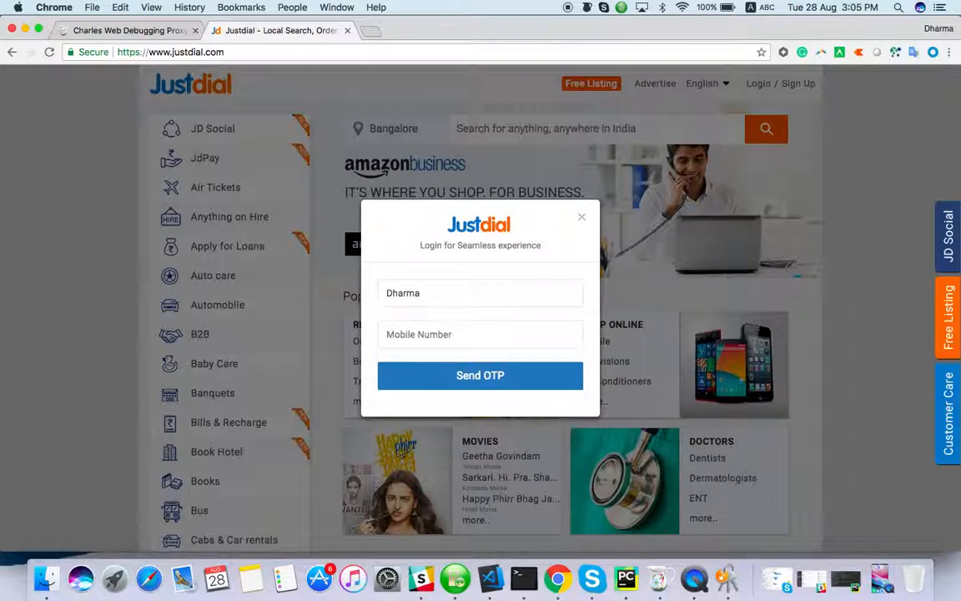
type("9898981")
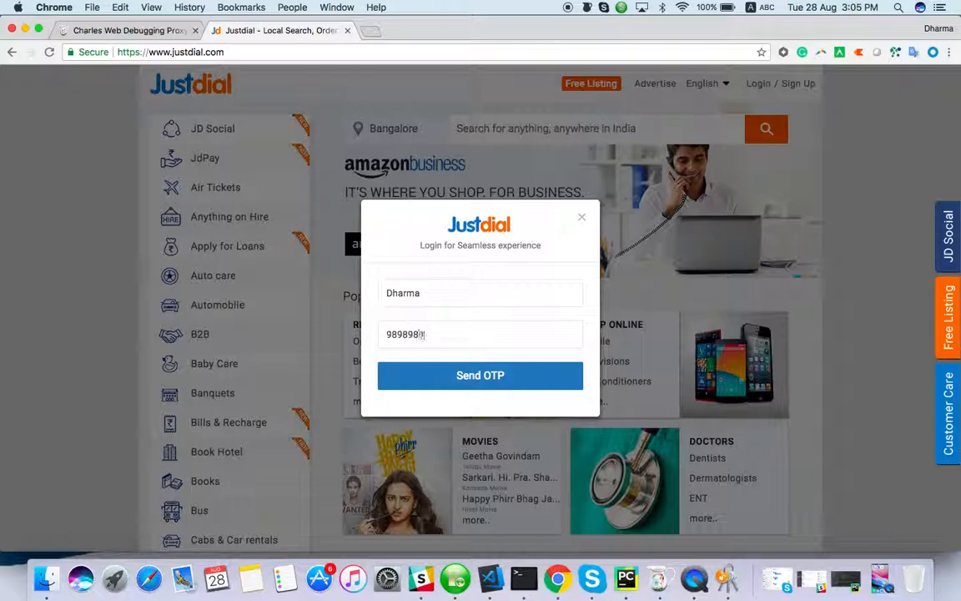
left_click(481, 374)
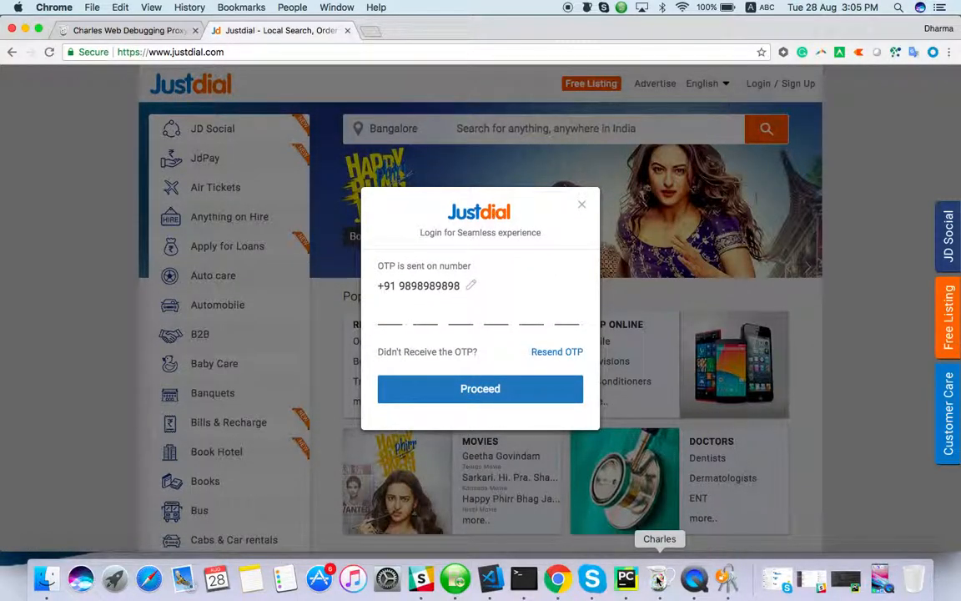
left_click(659, 577)
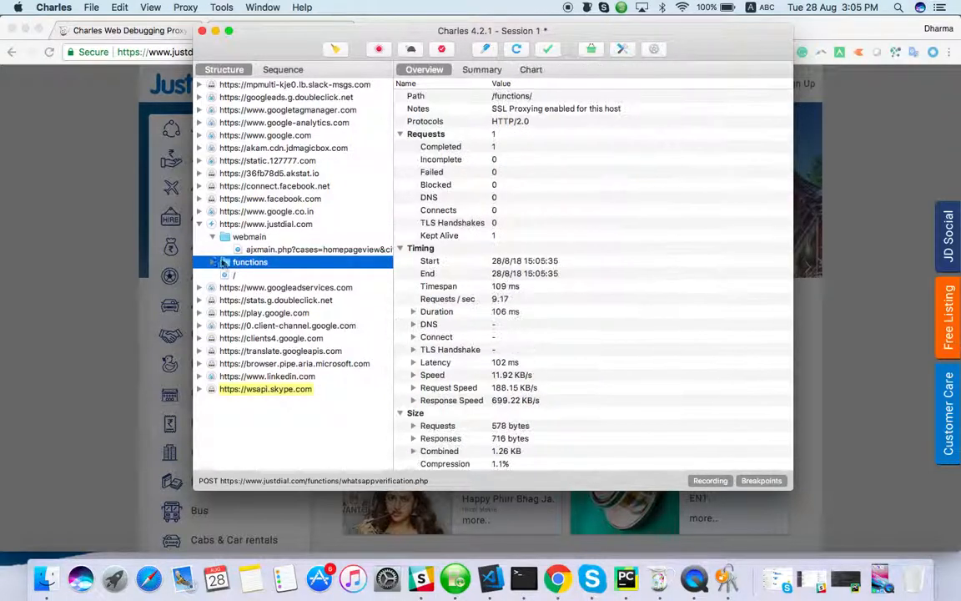
left_click(294, 274)
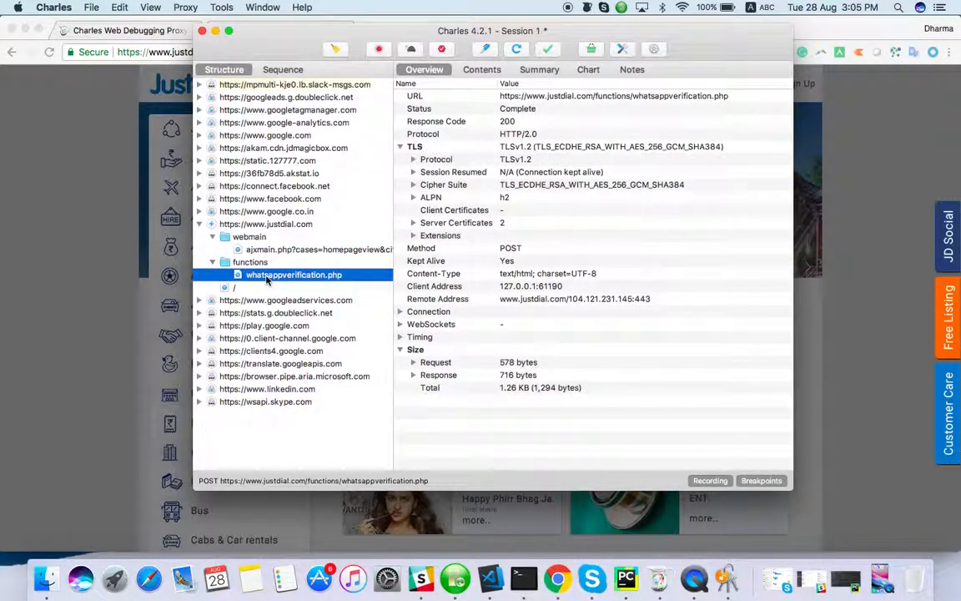
mouse_move(264, 232)
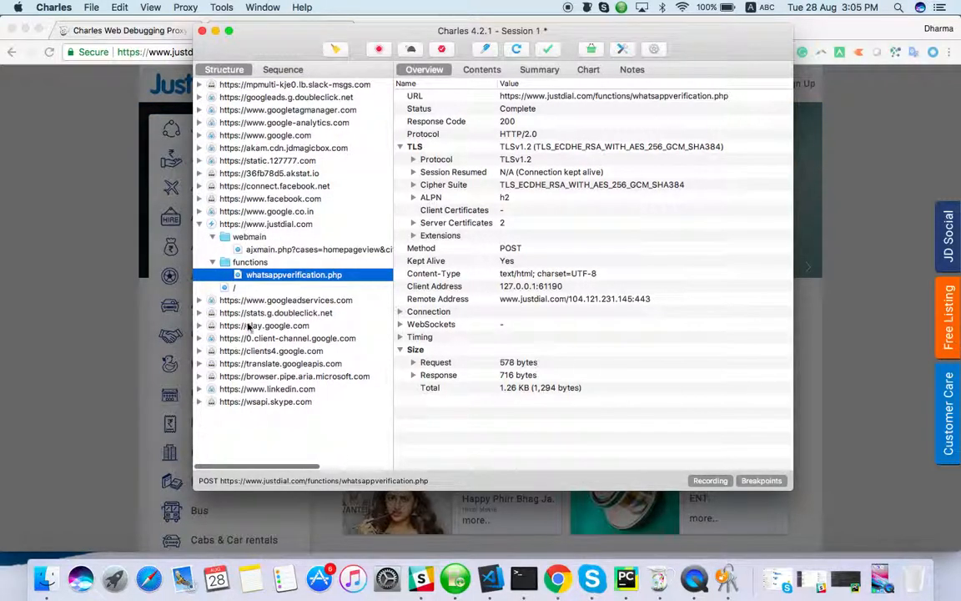
left_click(267, 389)
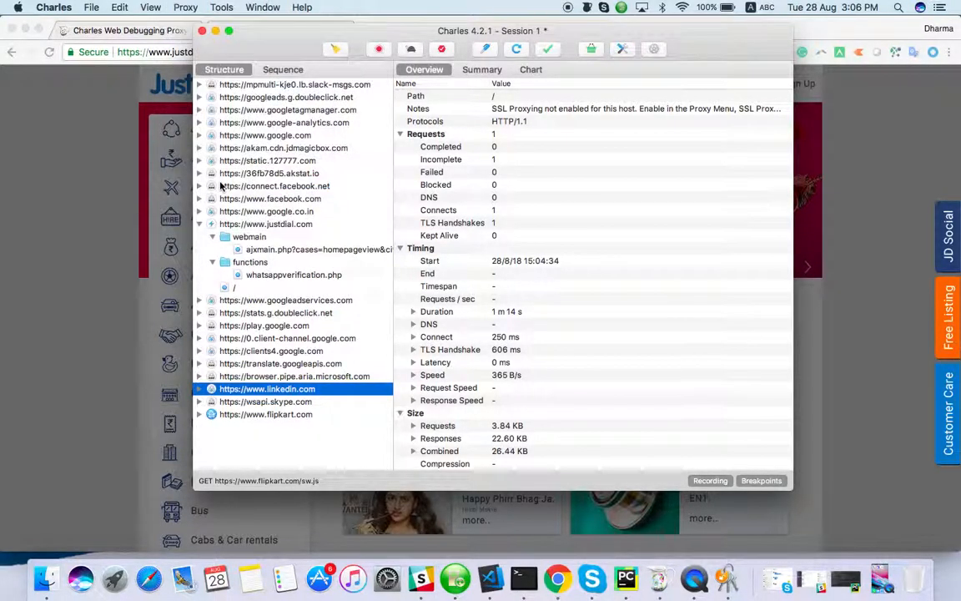
Add a new SSL proxying location whose host starts with a wildcard
left_click(464, 301)
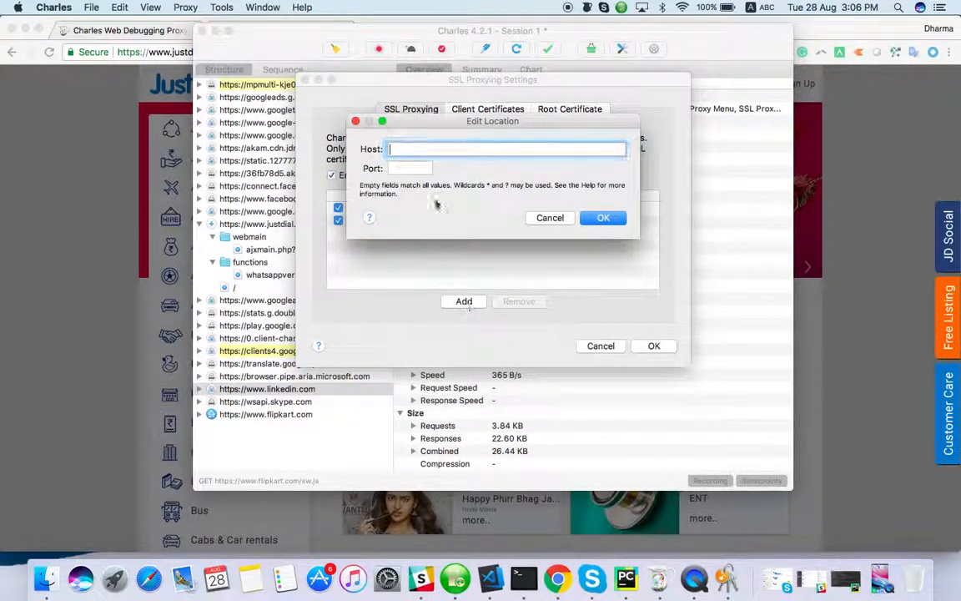
type("*")
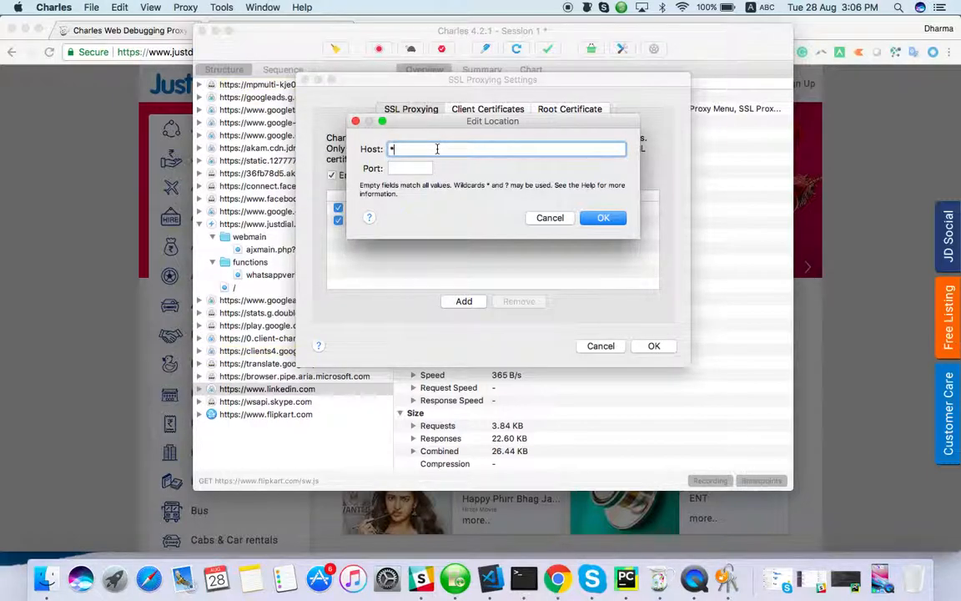
type("linked")
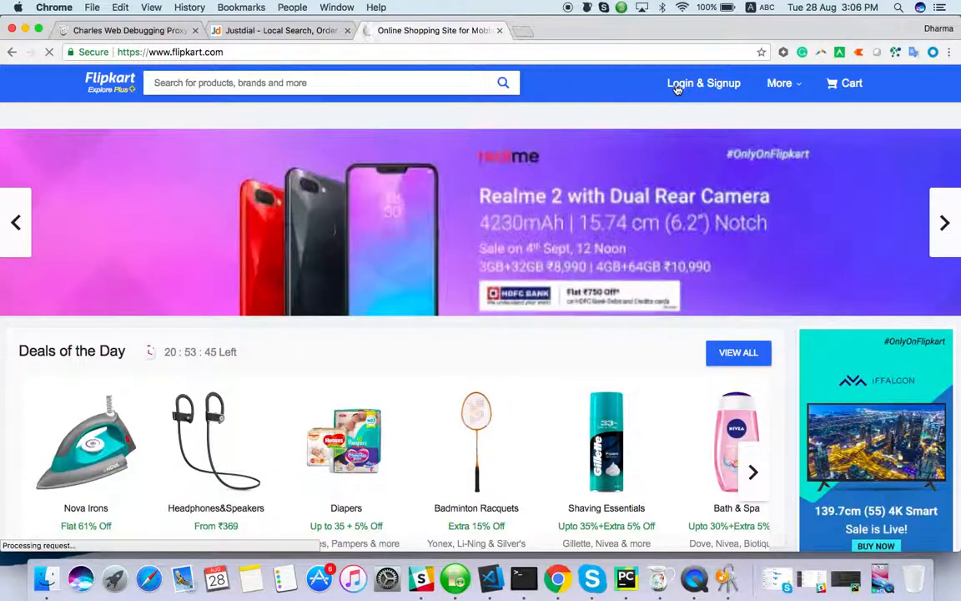
Request a Flipkart verification code for the mobile number, then return to Charles
left_click(704, 83)
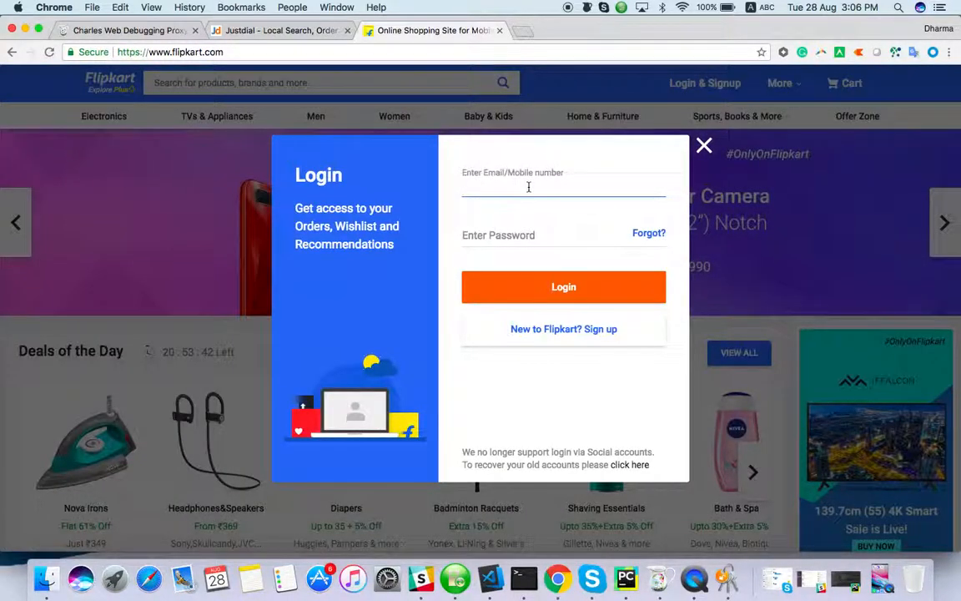
left_click(564, 327)
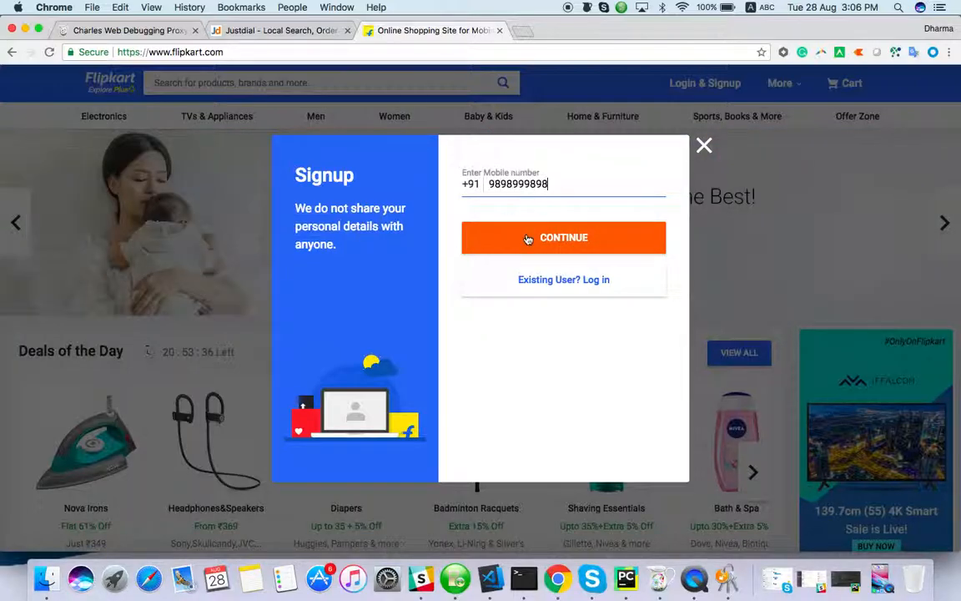
left_click(564, 237)
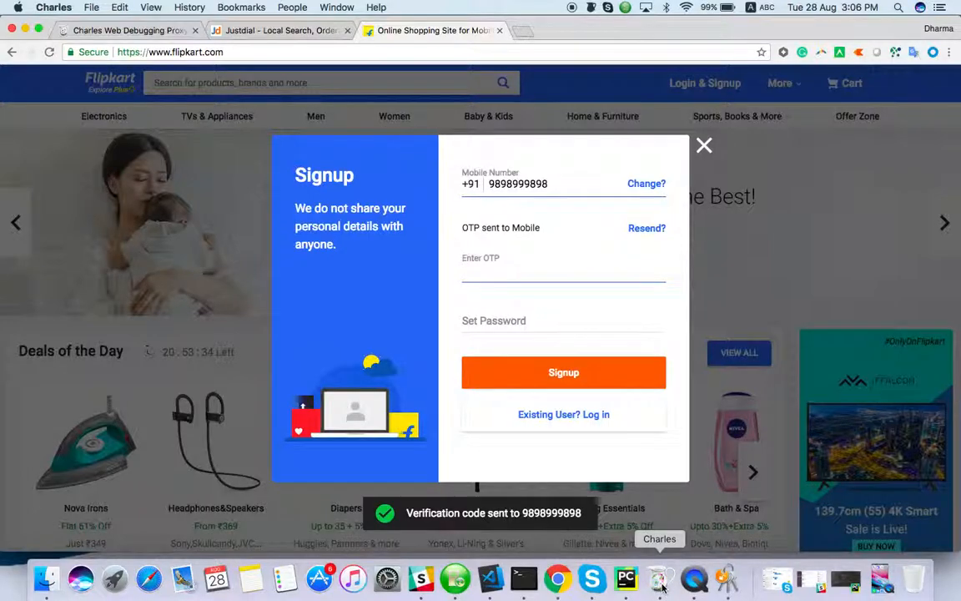
left_click(660, 577)
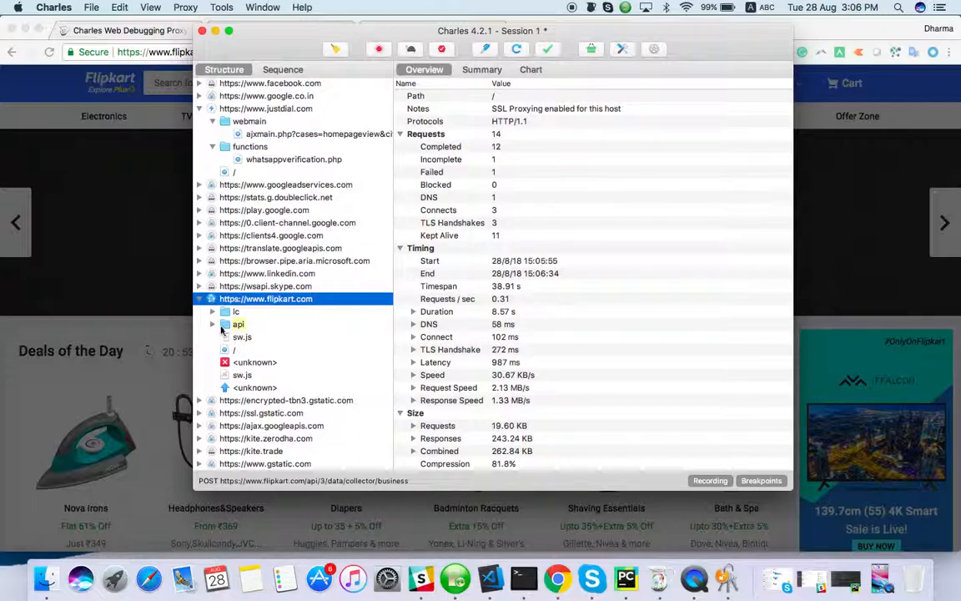
left_click(212, 323)
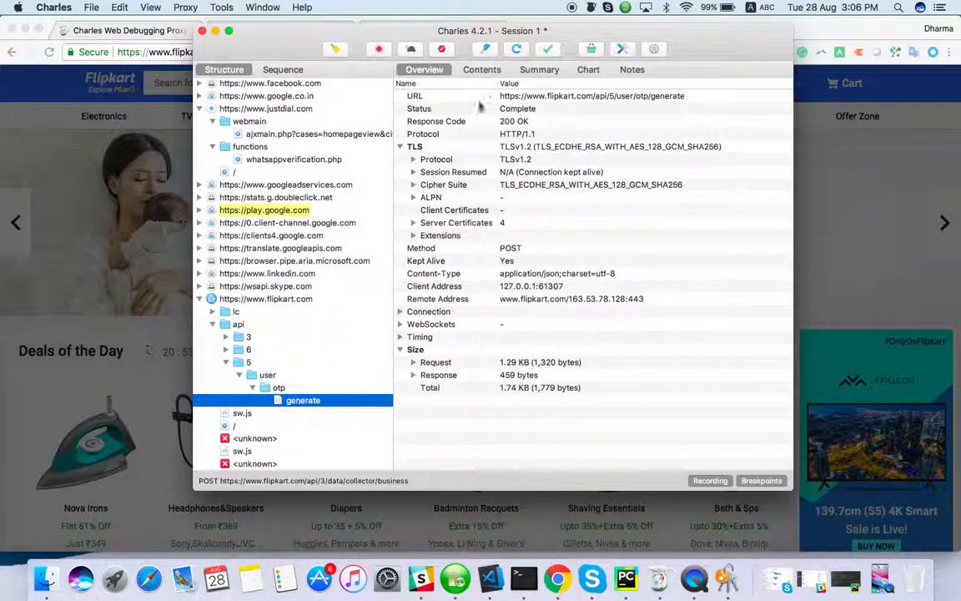
left_click(480, 70)
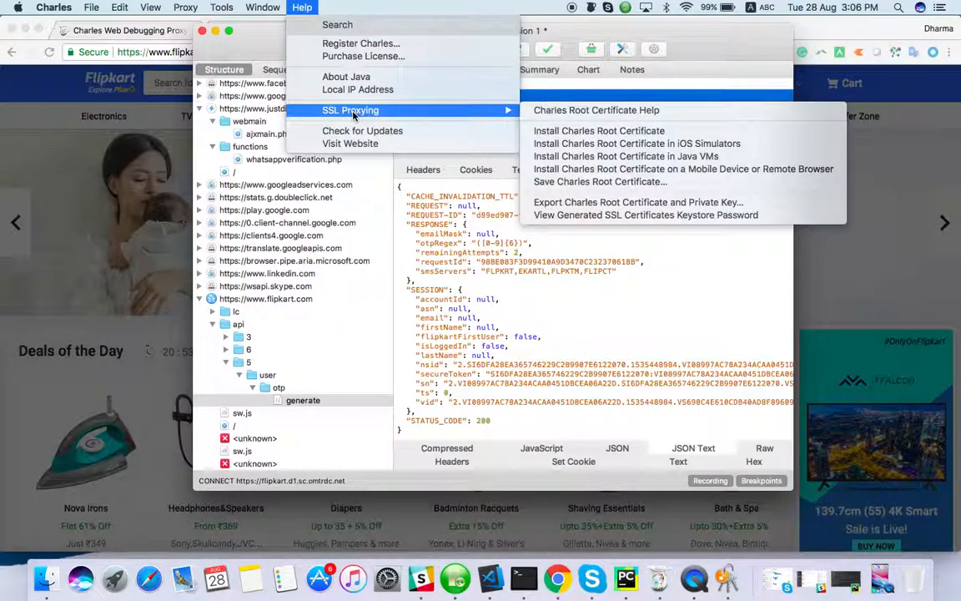
left_click(185, 7)
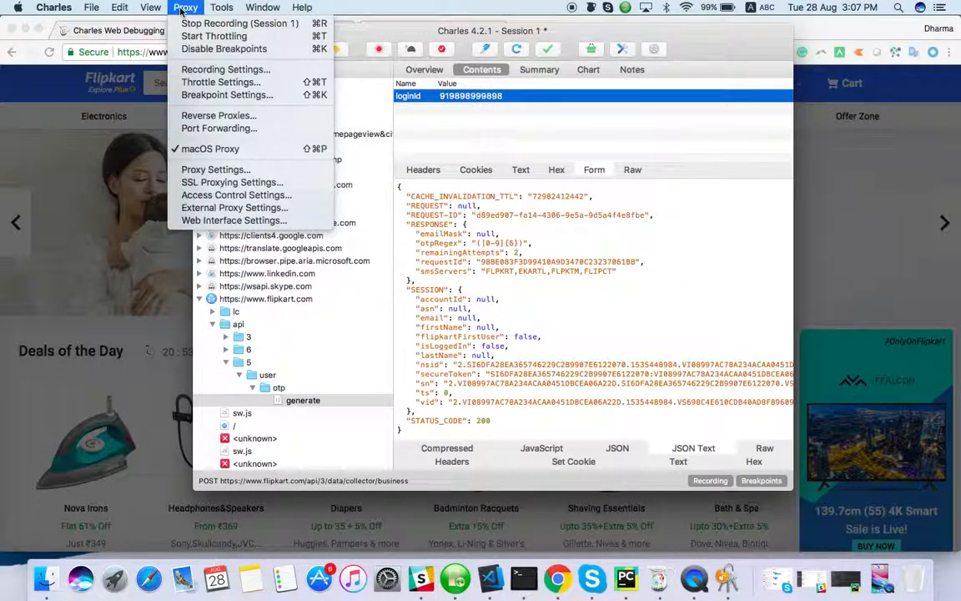
left_click(232, 182)
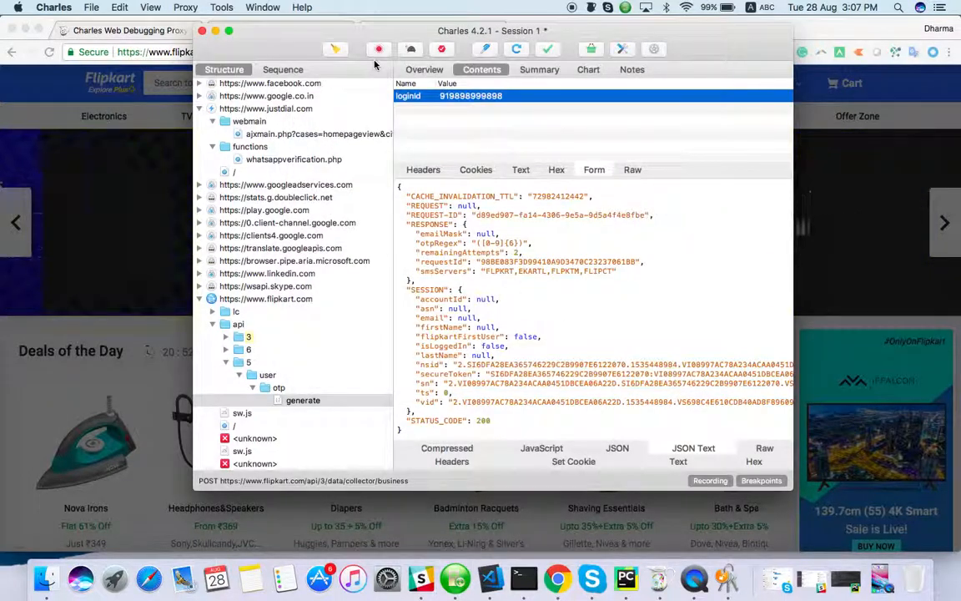
left_click(302, 7)
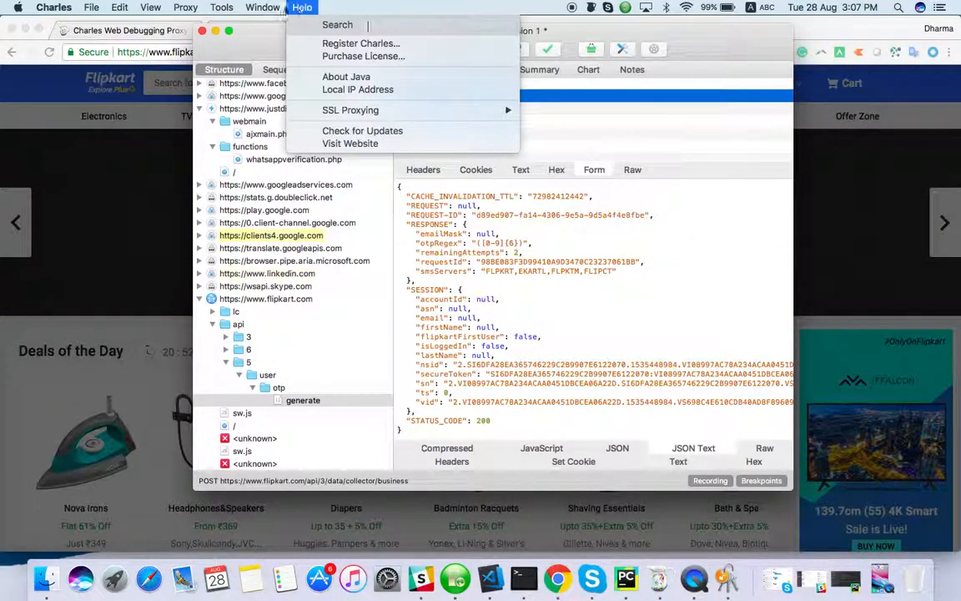
left_click(185, 7)
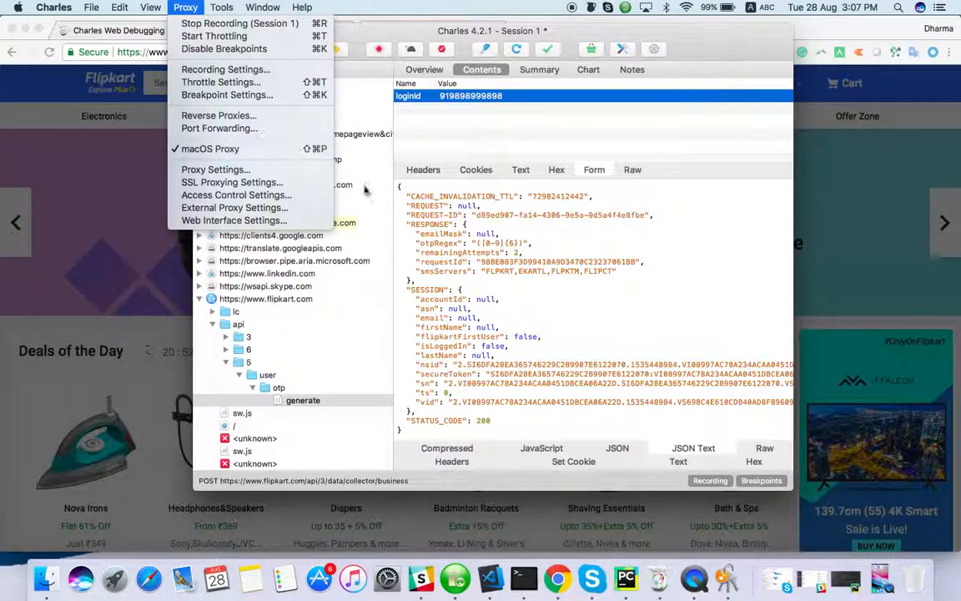
mouse_move(210, 148)
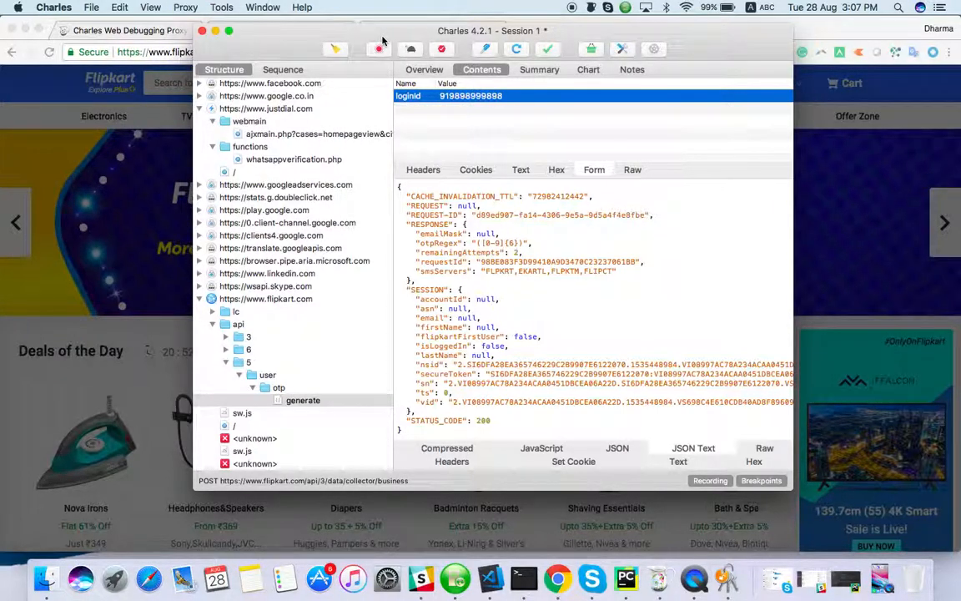
mouse_move(399, 40)
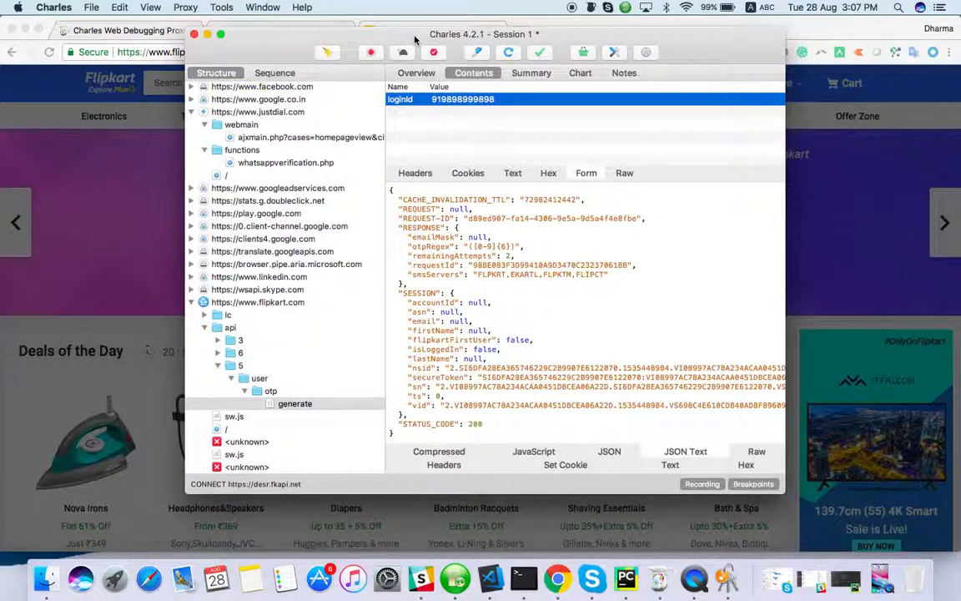
mouse_move(547, 40)
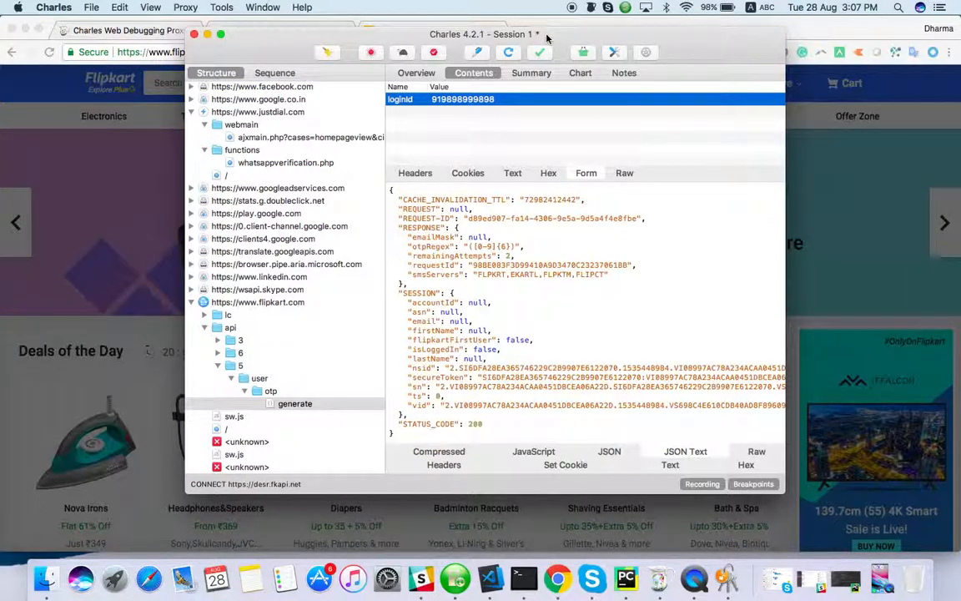